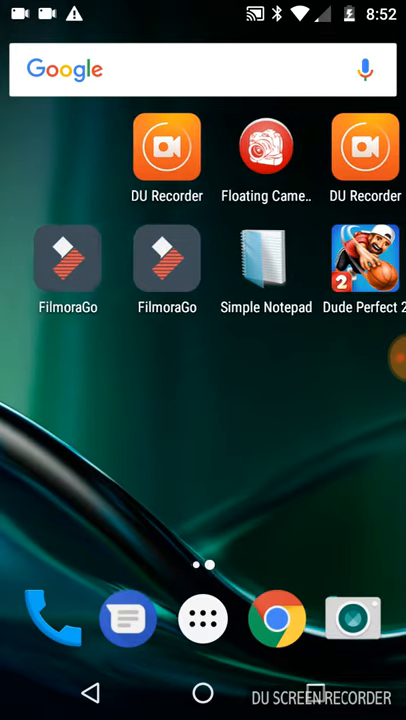
Reach YouTube from Google's results and start a new search
scroll(left, 3)
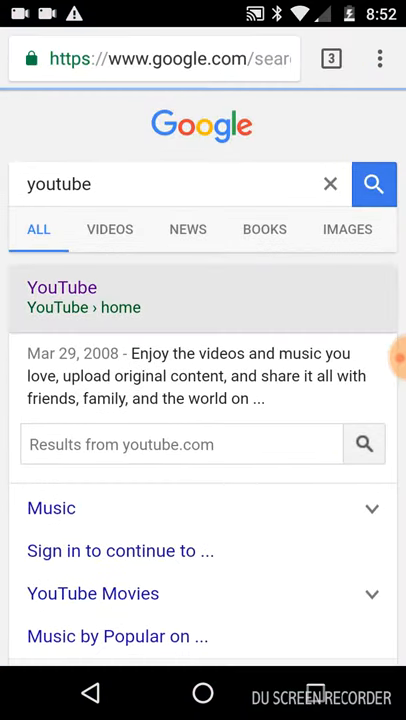
click(61, 287)
text(j)
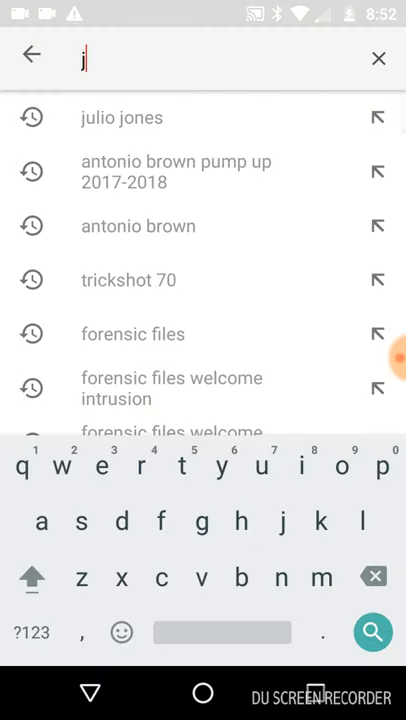
Search 'julio jones' and play the NFL Top 10 Plays of the 2016 Season video
click(122, 117)
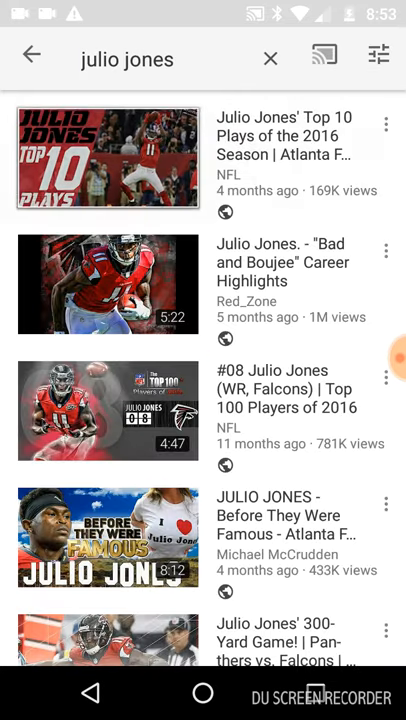
click(108, 158)
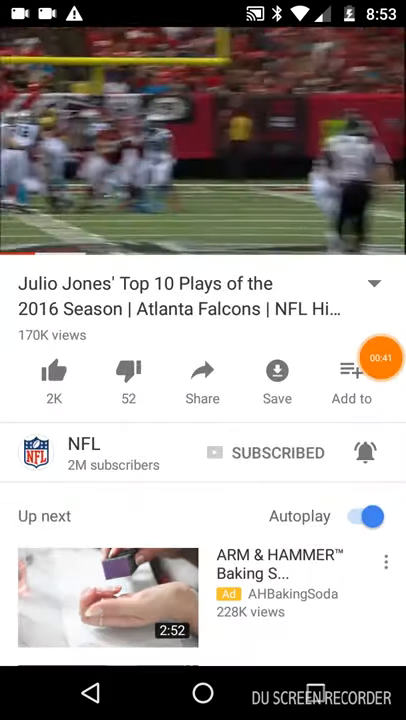
Pause the Julio Jones video at 0:25 and switch to FilmoraGo
click(203, 140)
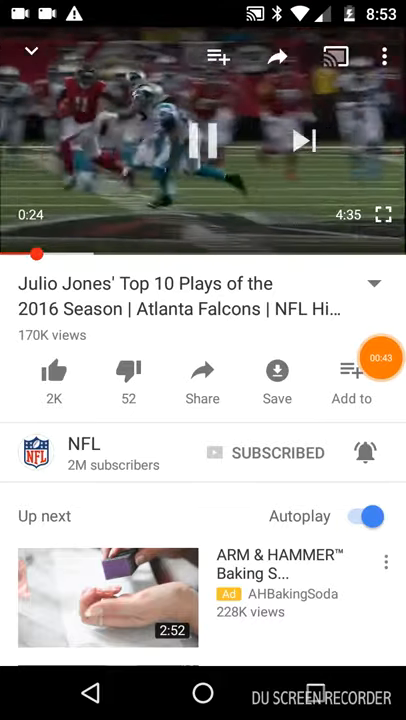
click(203, 140)
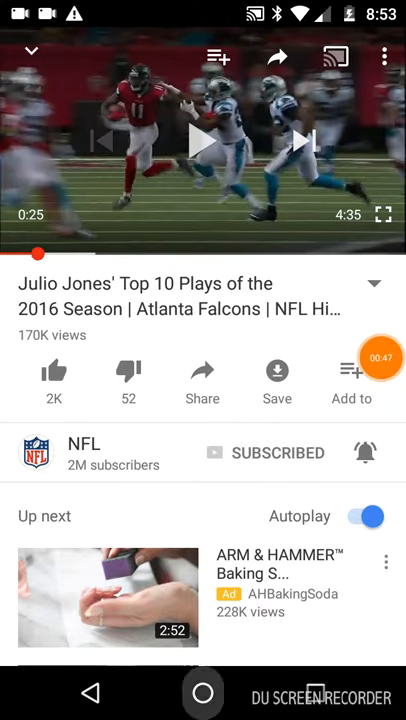
click(202, 692)
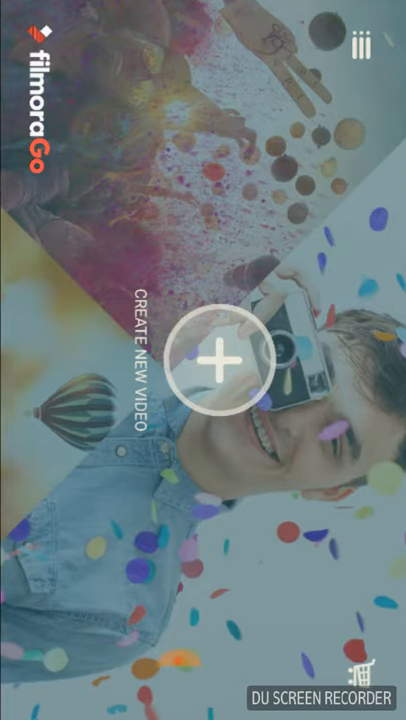
Create a new video project to open the clip picker
click(210, 360)
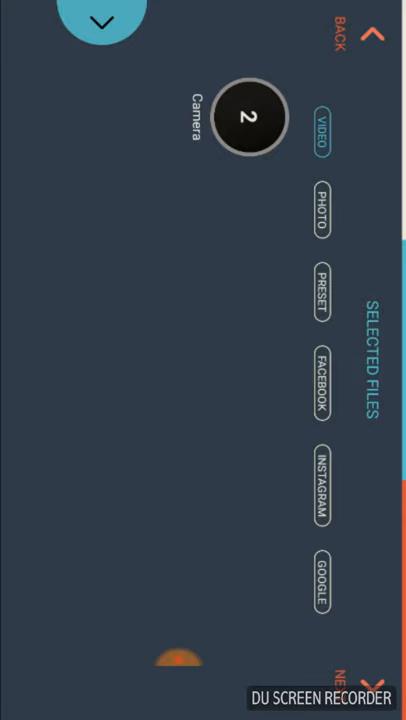
Select two videos from the Camera folder for the project
click(248, 118)
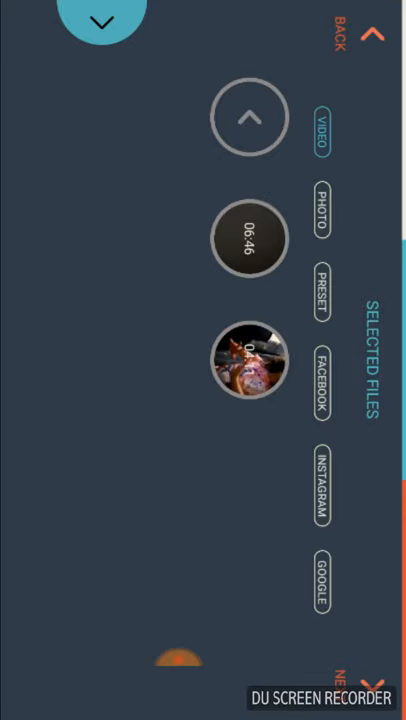
click(250, 358)
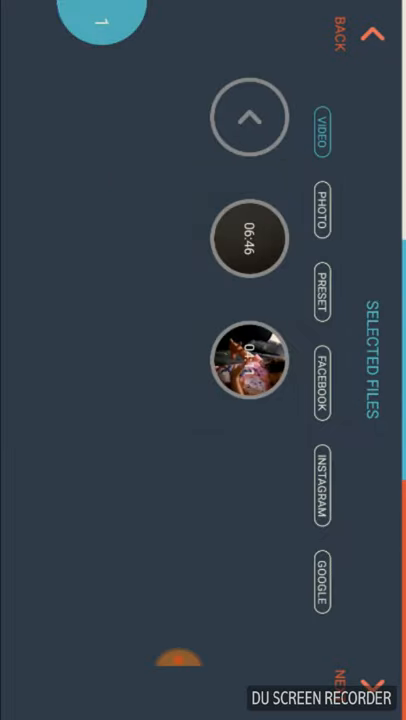
click(249, 359)
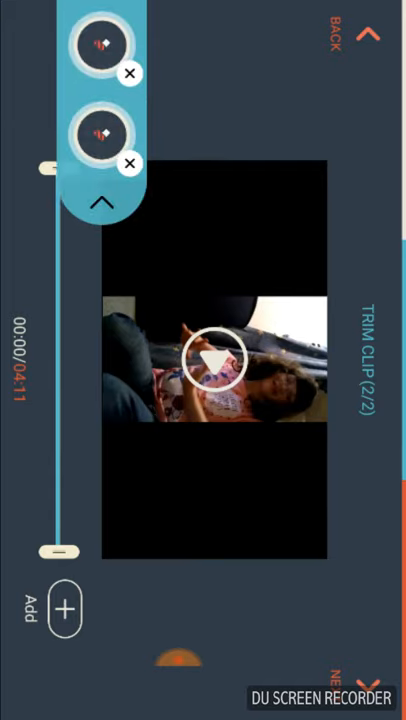
Move past trimming with the selected clip into the main editor
click(130, 163)
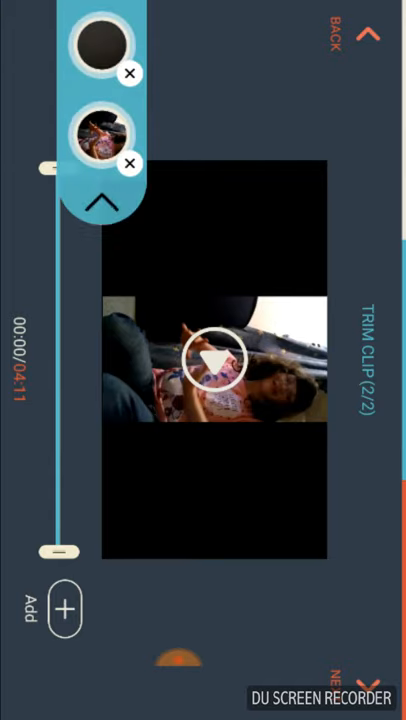
click(130, 163)
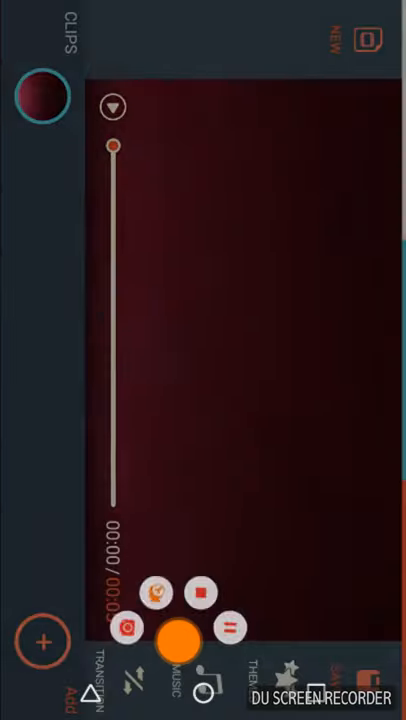
Dismiss the overlay menu, open the voiceover recorder and begin recording
click(177, 637)
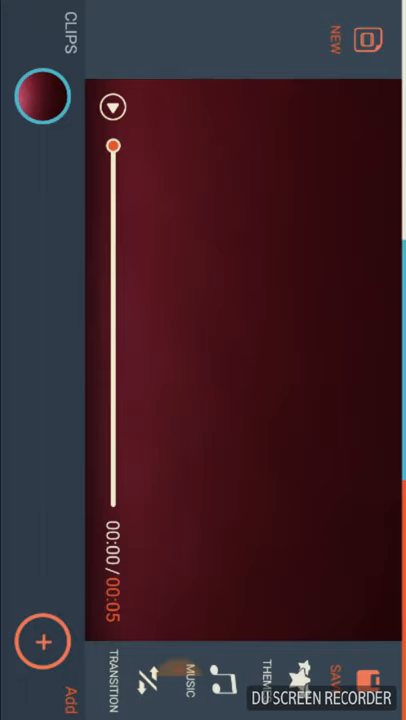
click(40, 95)
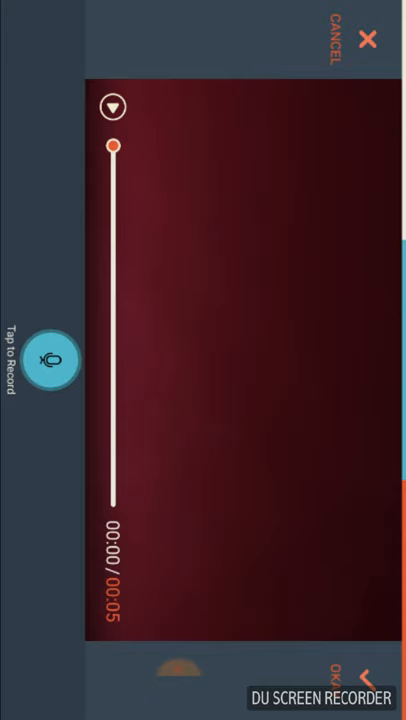
click(50, 360)
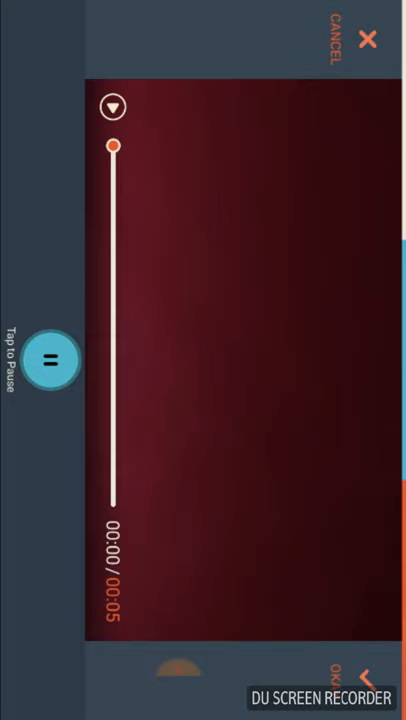
Pause the voiceover take with the microphone button
click(50, 360)
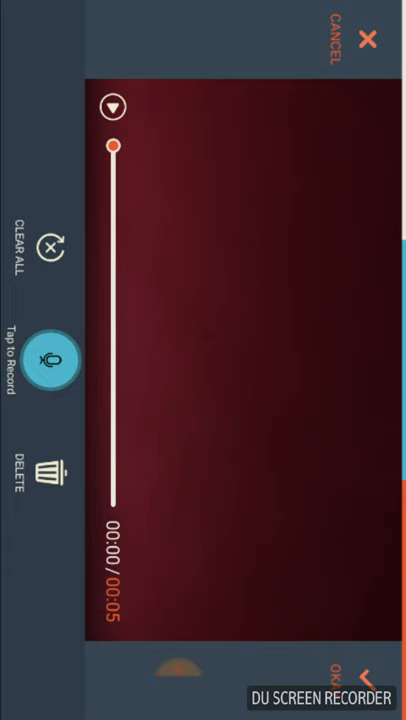